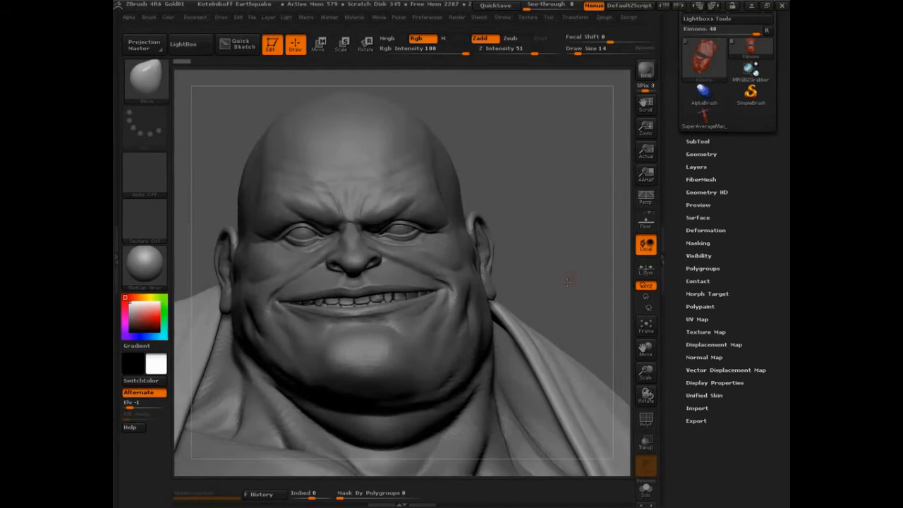
- Reveal the Transpose preferences with Units Scale and Calibration Distance settings
{"action": "left_click_drag", "start_coordinate": [567, 282], "coordinate": [528, 283]}
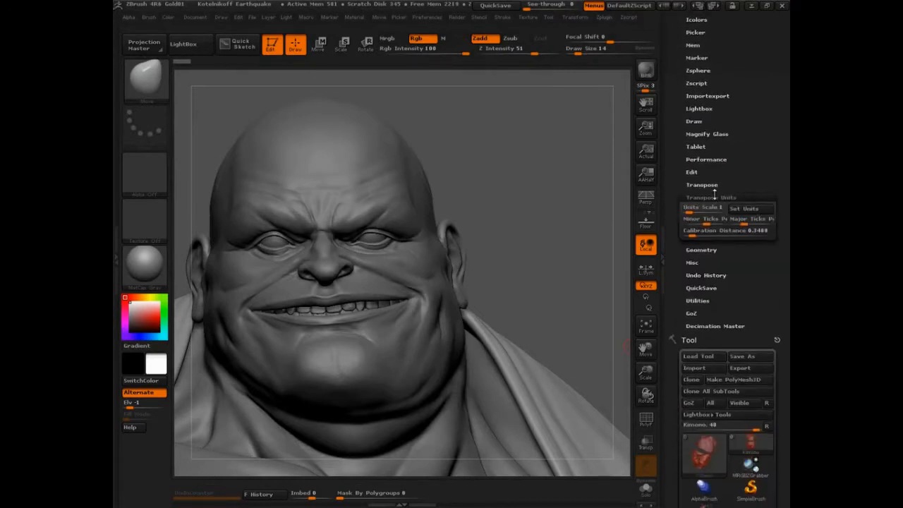
- Show the Eyes subtool alone so only the two eye spheres remain on canvas
{"action": "left_click", "coordinate": [701, 183]}
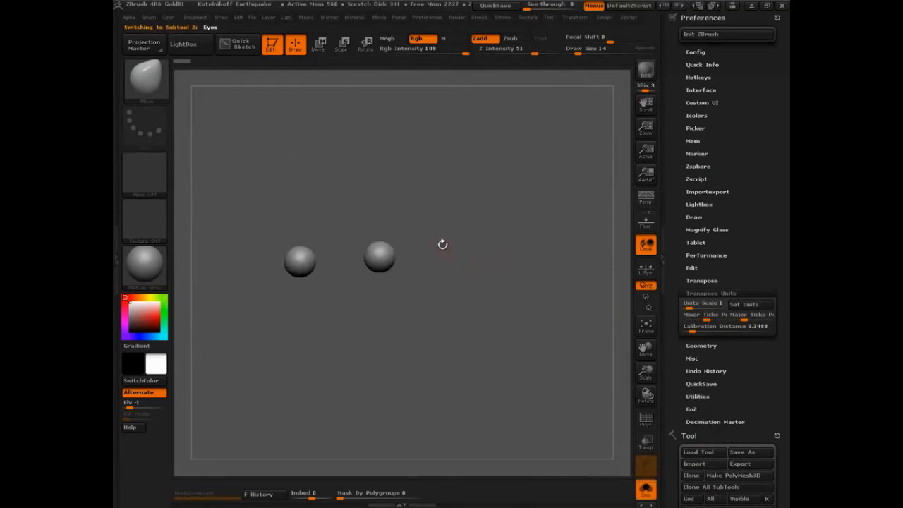
- In Move mode, stretch a transpose line across the eye sphere's full diameter
{"action": "left_click", "coordinate": [319, 44]}
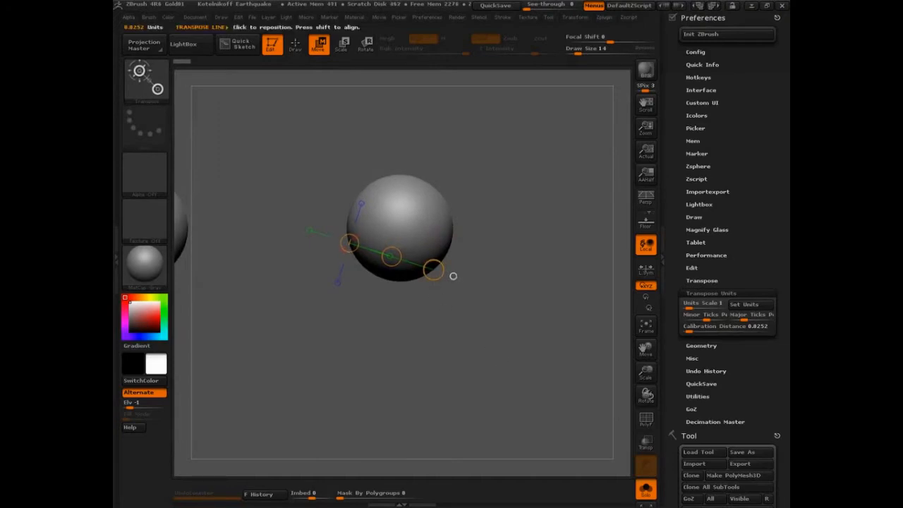
{"action": "left_click_drag", "start_coordinate": [434, 269], "coordinate": [454, 233]}
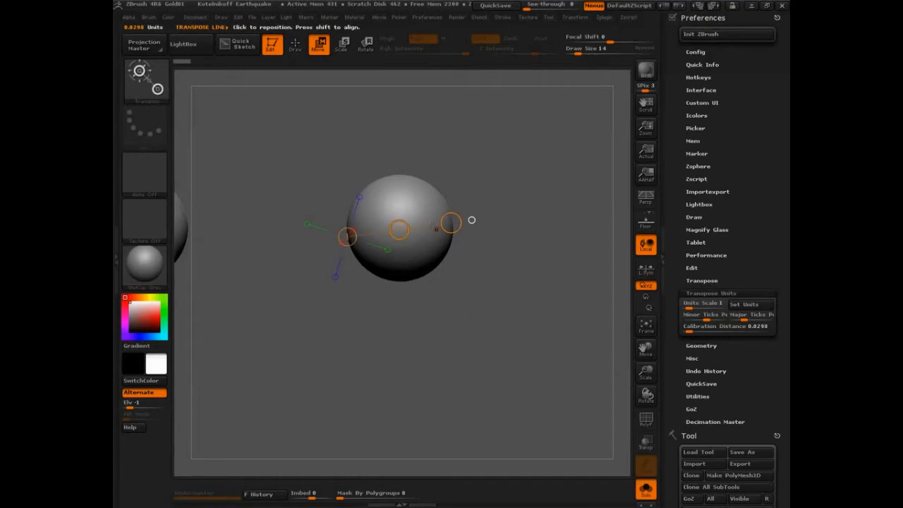
{"action": "mouse_move", "coordinate": [436, 229]}
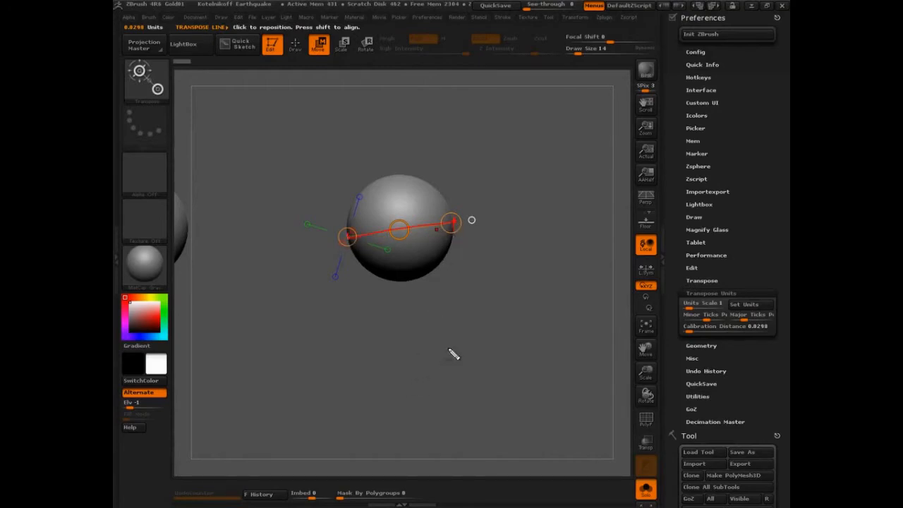
{"action": "left_click_drag", "start_coordinate": [395, 225], "coordinate": [158, 45]}
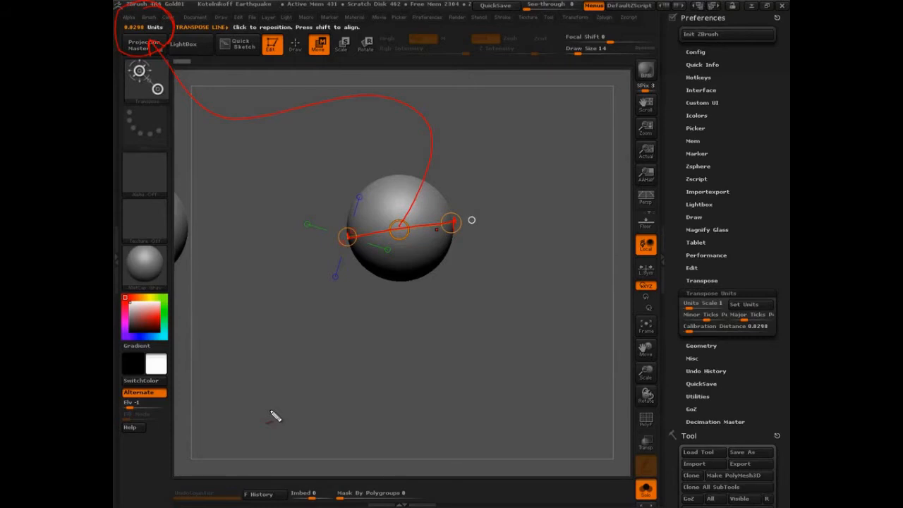
{"action": "mouse_move", "coordinate": [463, 119]}
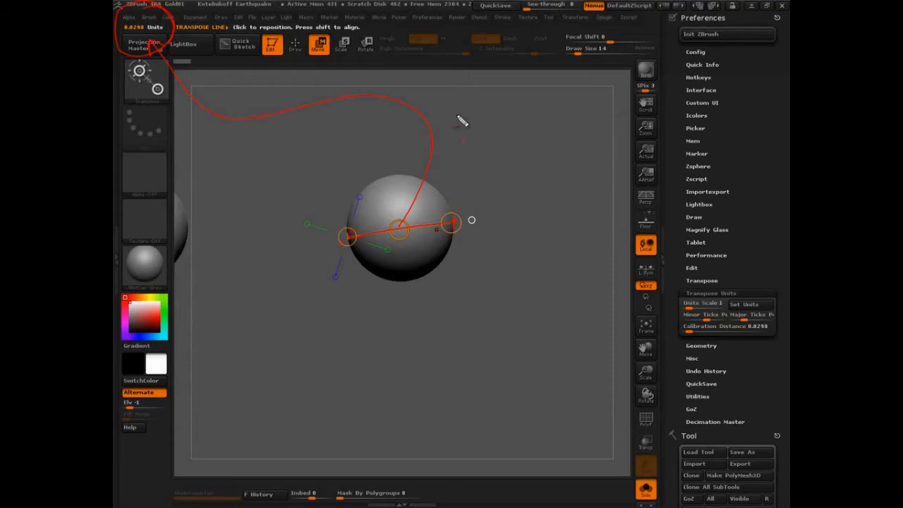
{"action": "left_click_drag", "start_coordinate": [458, 124], "coordinate": [590, 113]}
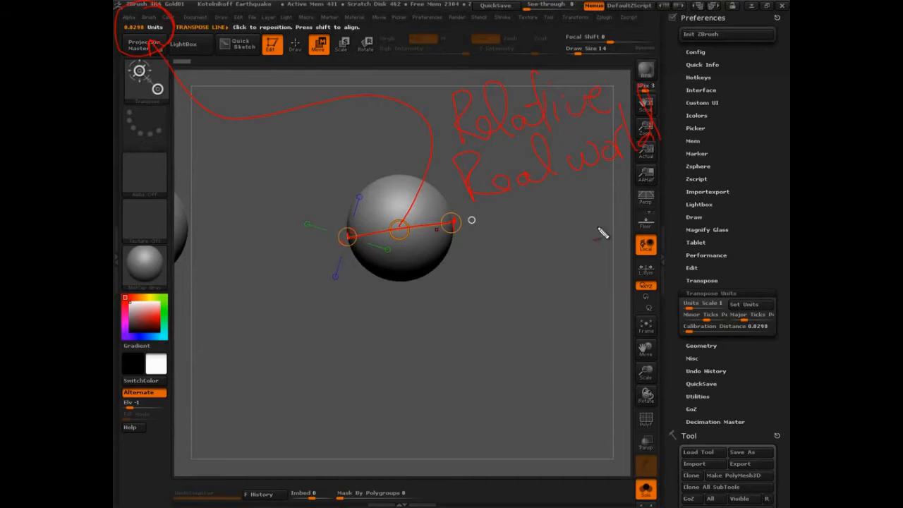
{"action": "mouse_move", "coordinate": [463, 191]}
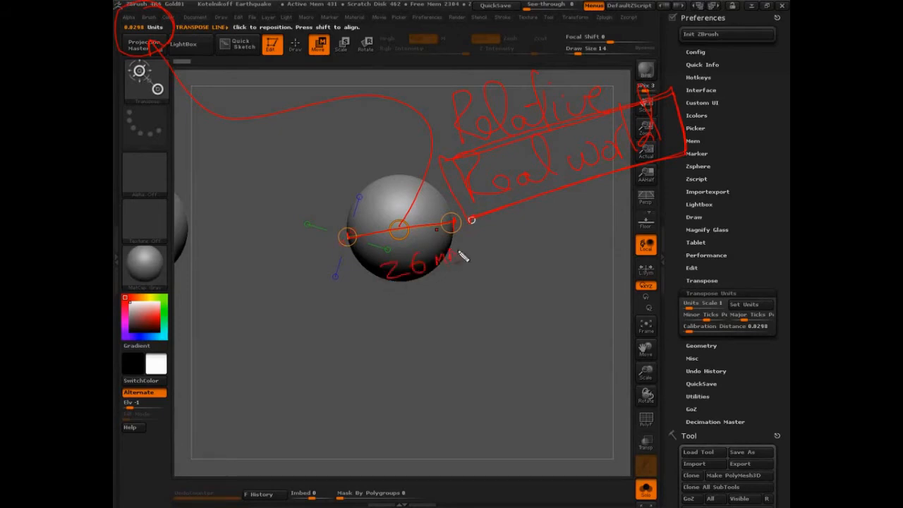
{"action": "mouse_move", "coordinate": [479, 252]}
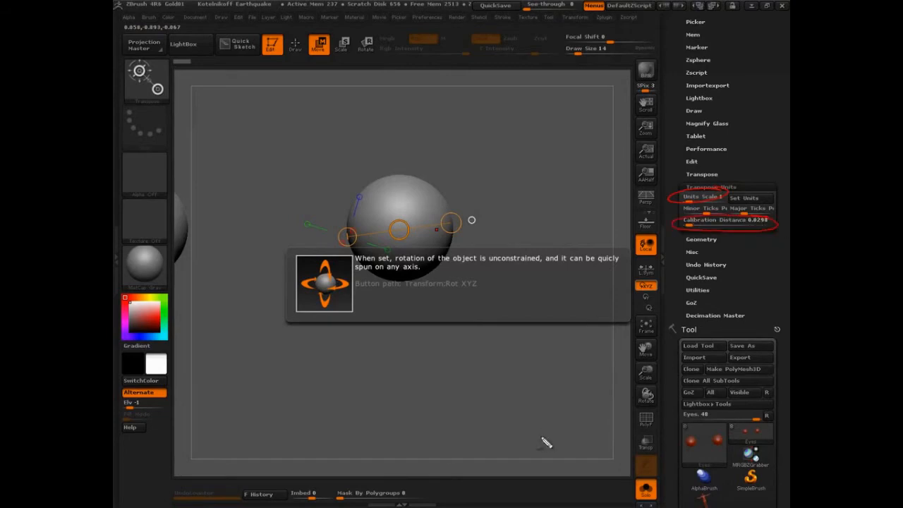
{"action": "mouse_move", "coordinate": [565, 471]}
{"action": "type", "text": "1"}
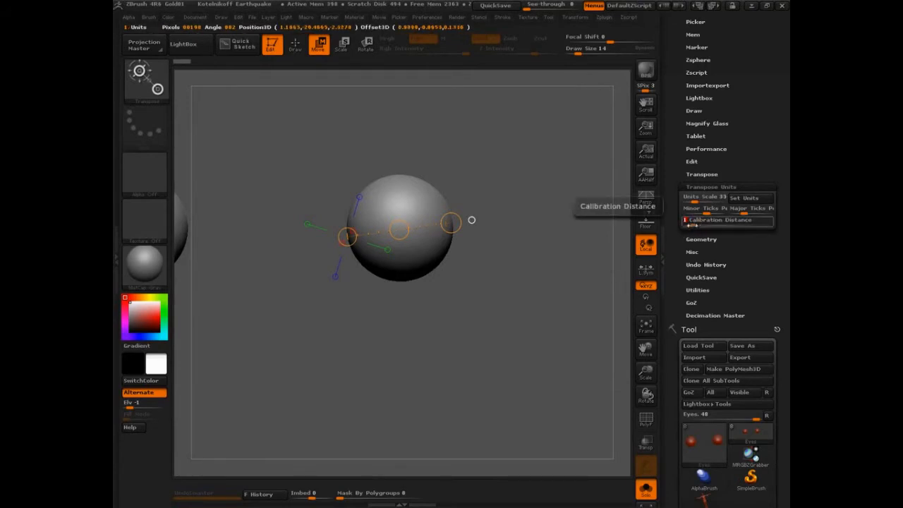
{"action": "mouse_move", "coordinate": [693, 223]}
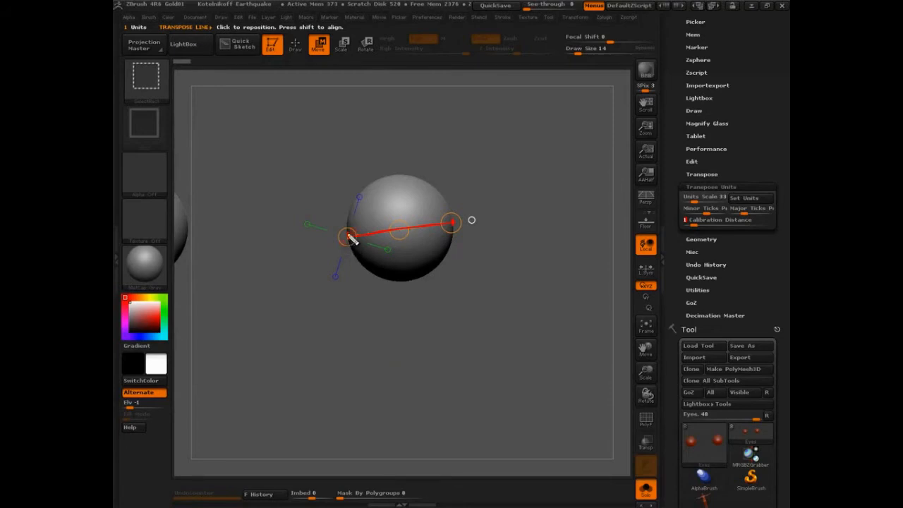
- Reposition the transpose line's end so it spans the right eye's width
{"action": "left_click_drag", "start_coordinate": [349, 237], "coordinate": [420, 346]}
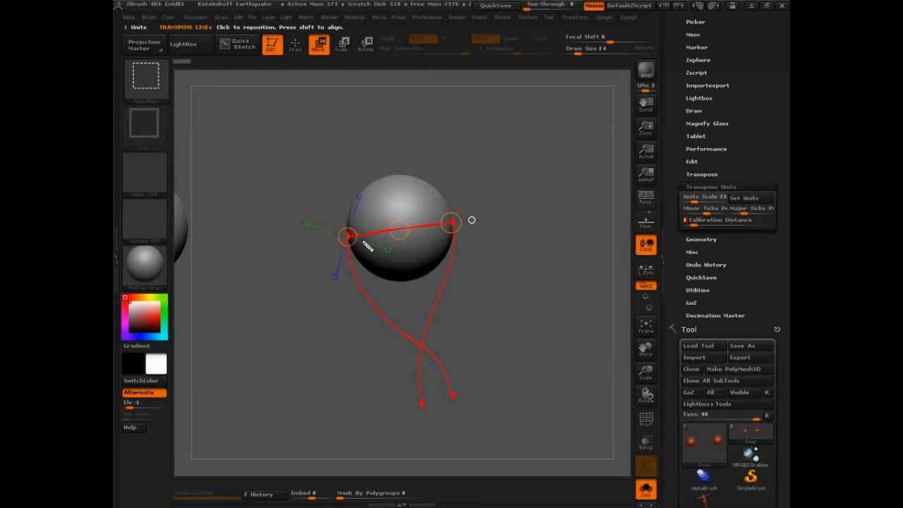
{"action": "left_click_drag", "start_coordinate": [366, 246], "coordinate": [423, 345]}
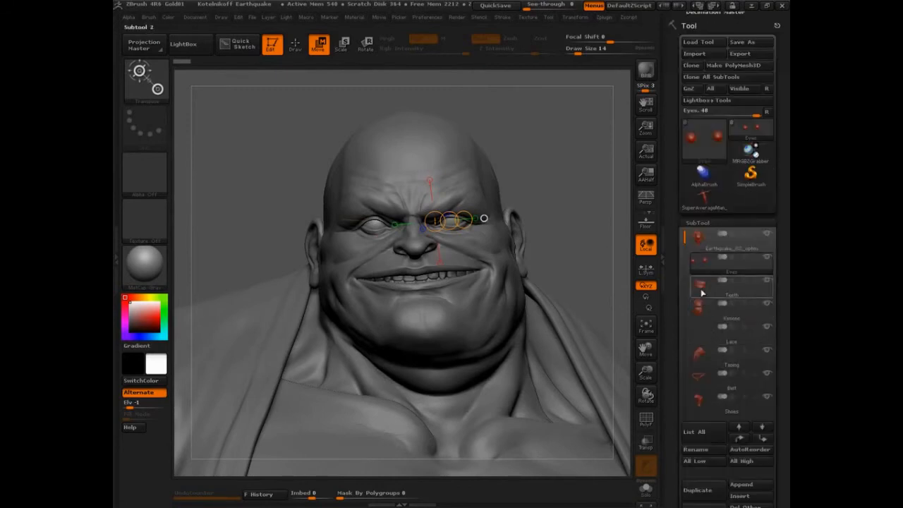
{"action": "left_click", "coordinate": [731, 288]}
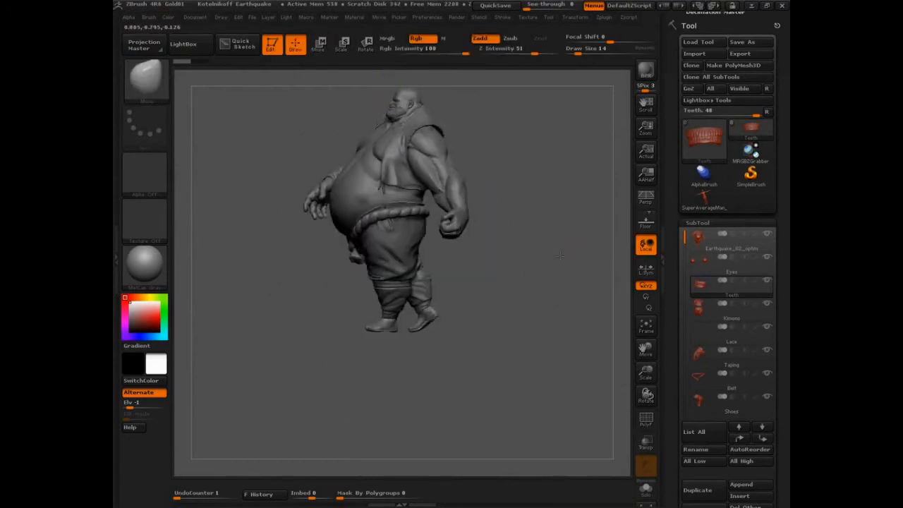
- Rotate the figure toward a side profile view
{"action": "left_click_drag", "start_coordinate": [557, 254], "coordinate": [393, 412]}
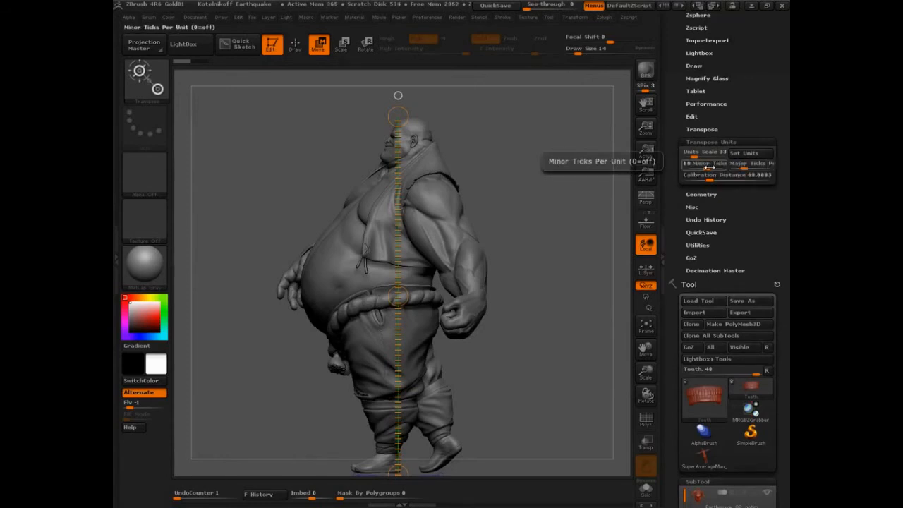
{"action": "mouse_move", "coordinate": [750, 163]}
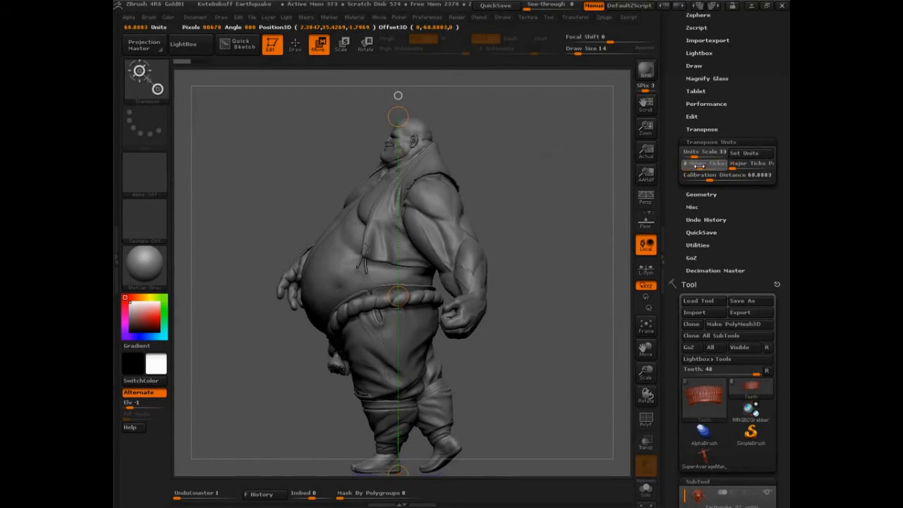
{"action": "mouse_move", "coordinate": [750, 164]}
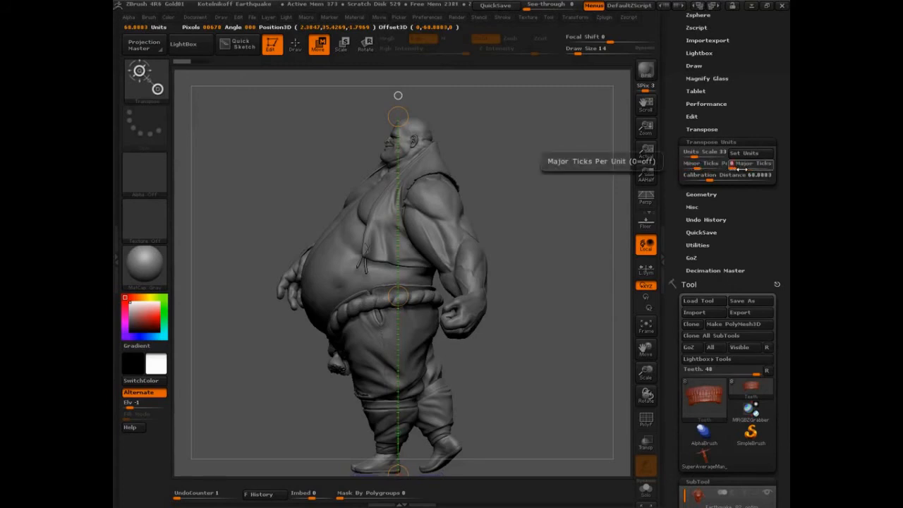
- Adjust Major and Minor Ticks Per Unit so the line shows dense tick marks
{"action": "left_click", "coordinate": [736, 168]}
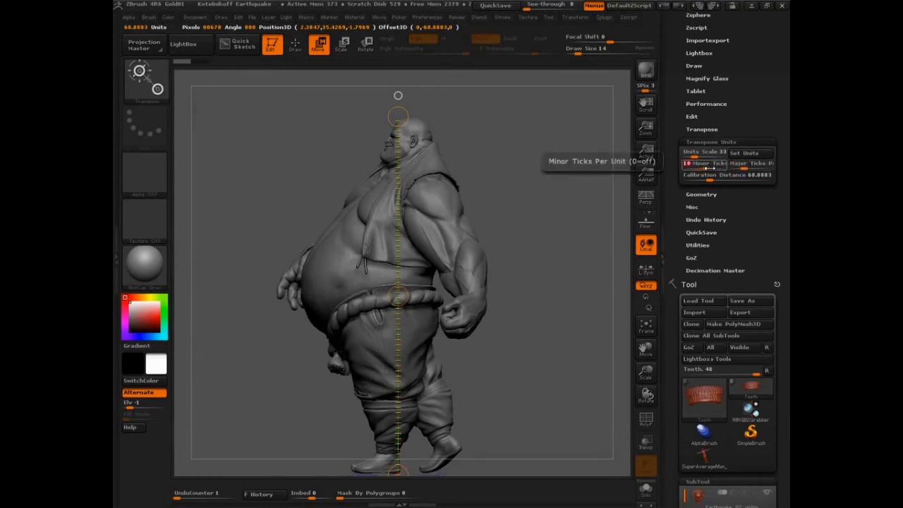
{"action": "left_click", "coordinate": [705, 163]}
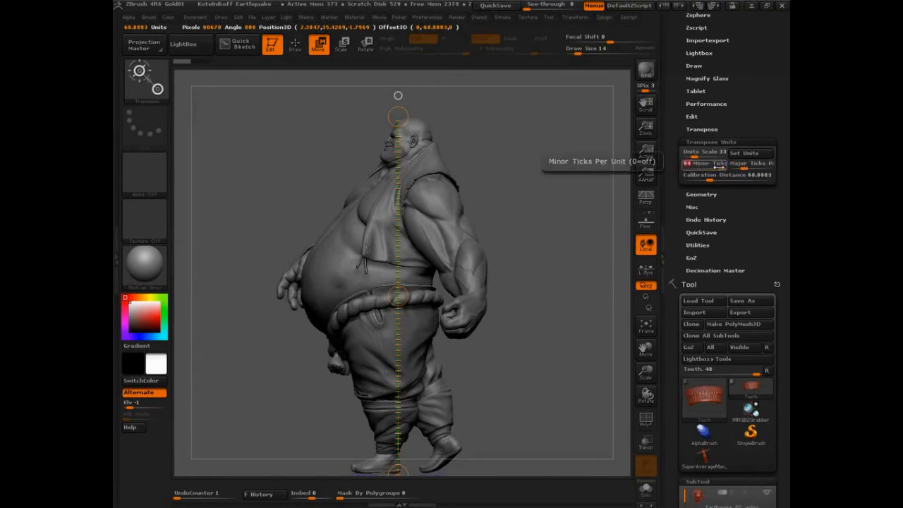
{"action": "left_click_drag", "start_coordinate": [699, 164], "coordinate": [712, 164]}
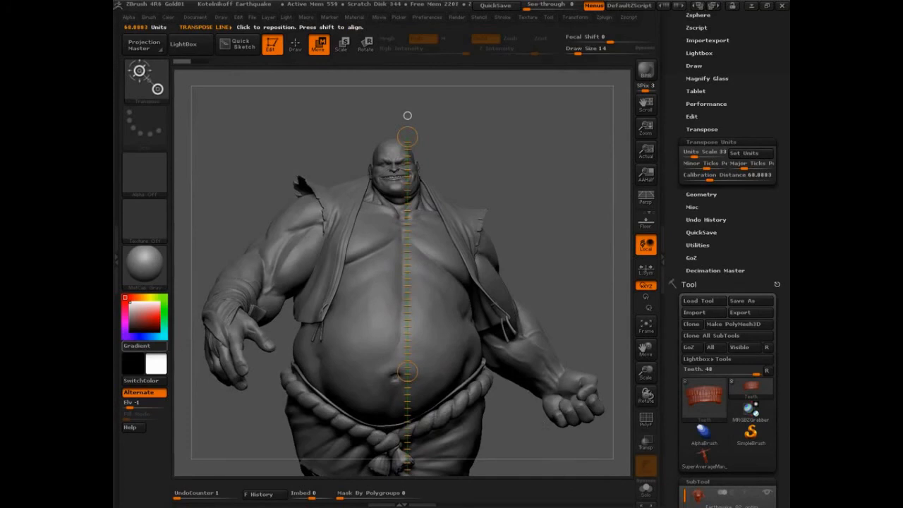
{"action": "mouse_move", "coordinate": [144, 345]}
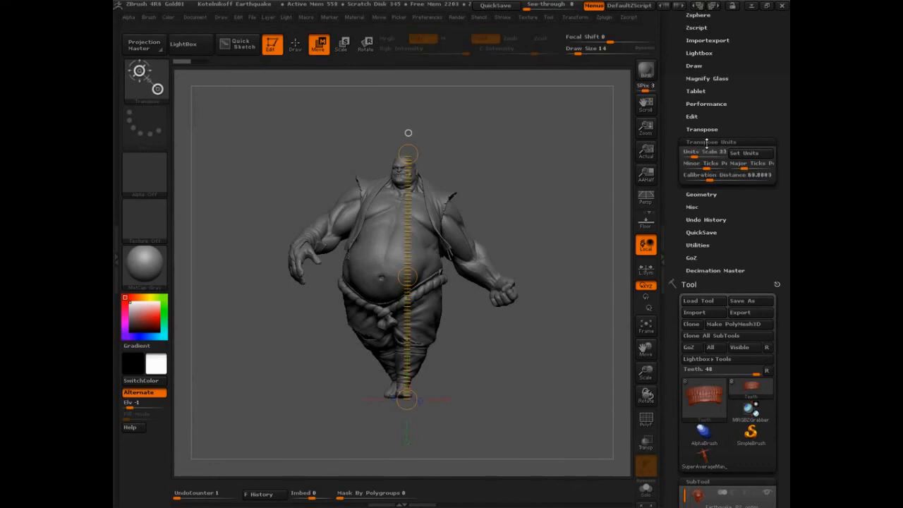
- Switch to Move mode to redraw the head-to-feet transpose line from the front
{"action": "left_click", "coordinate": [295, 44]}
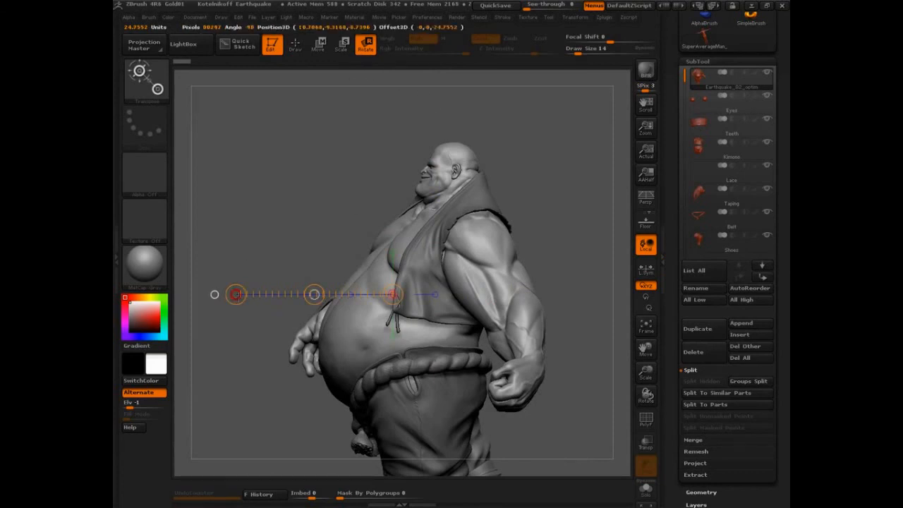
- Stretch a horizontal transpose line in front of the belly to measure body depth
{"action": "left_click_drag", "start_coordinate": [392, 294], "coordinate": [339, 158]}
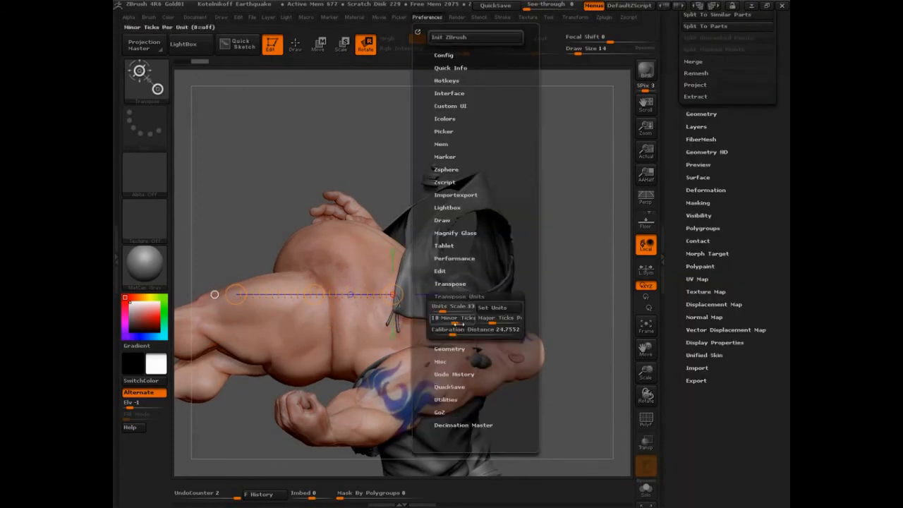
- Expand the Transpose preferences to show Rotation Steps and its explanation
{"action": "left_click", "coordinate": [448, 283]}
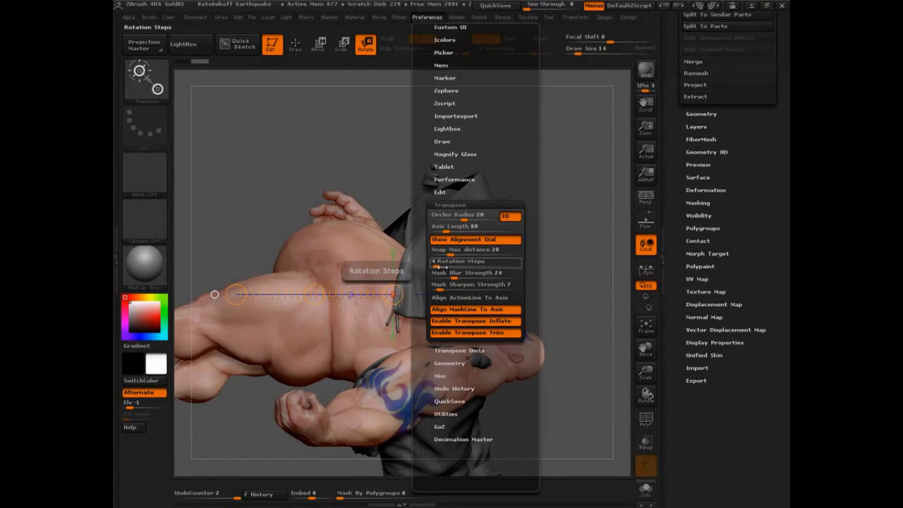
{"action": "mouse_move", "coordinate": [457, 261]}
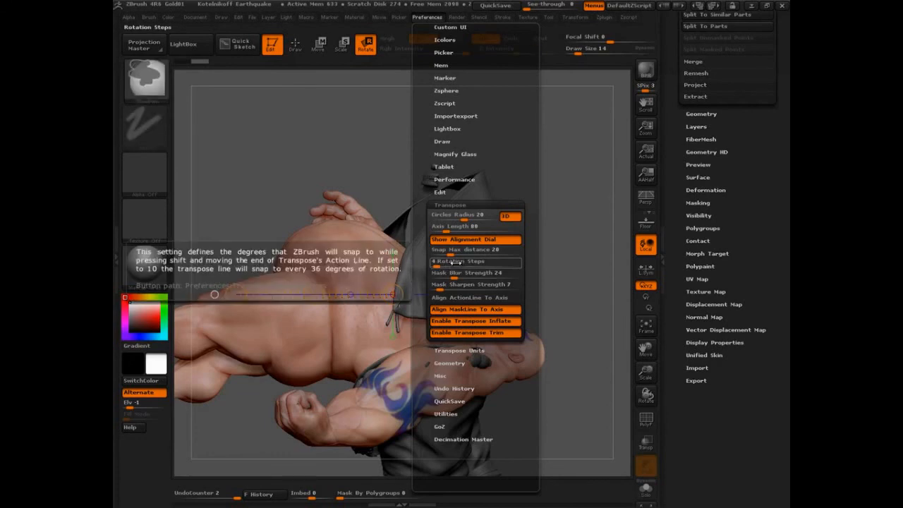